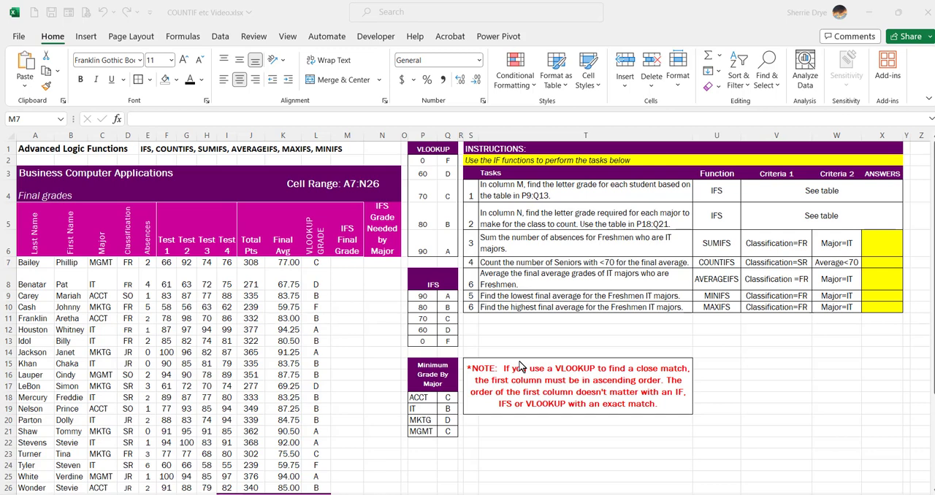
pyautogui.moveTo(508, 389)
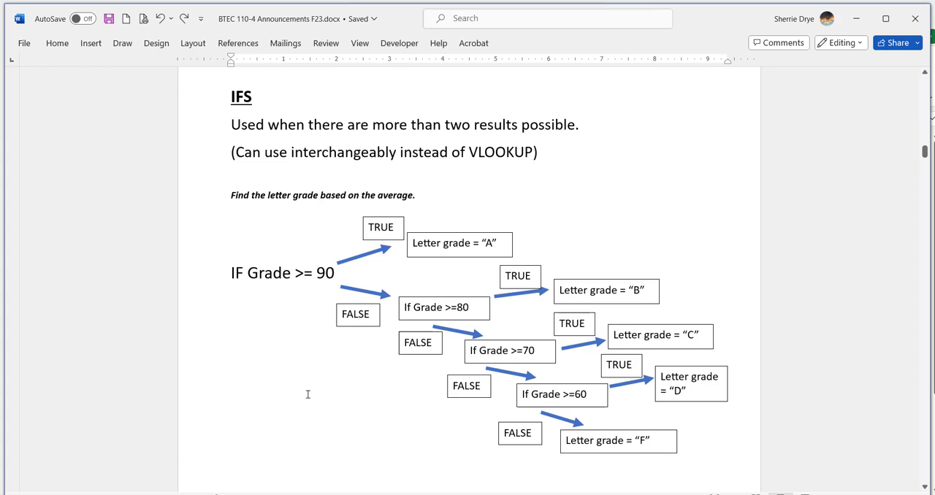
pyautogui.moveTo(297, 245)
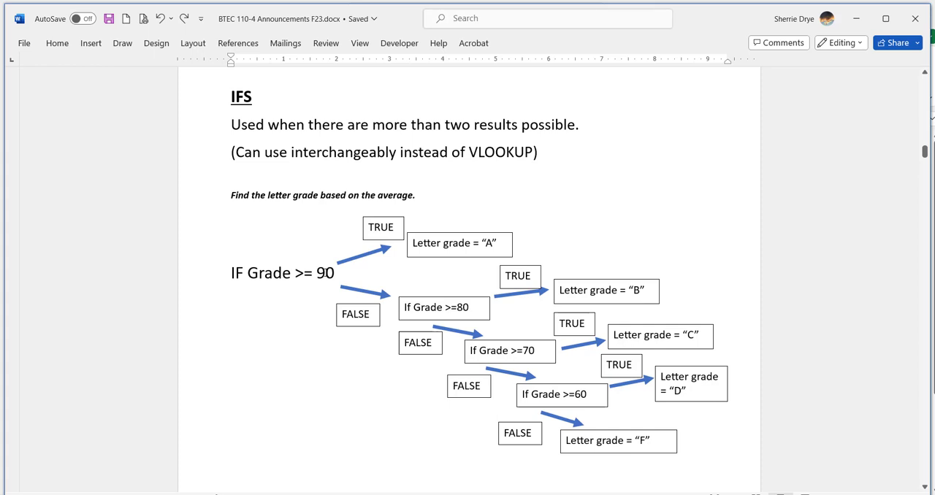
pyautogui.moveTo(320, 330)
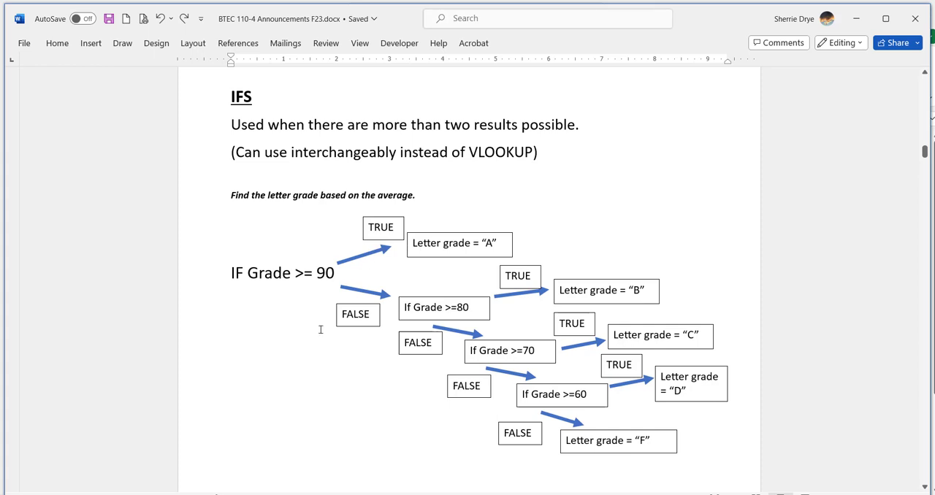
pyautogui.moveTo(249, 357)
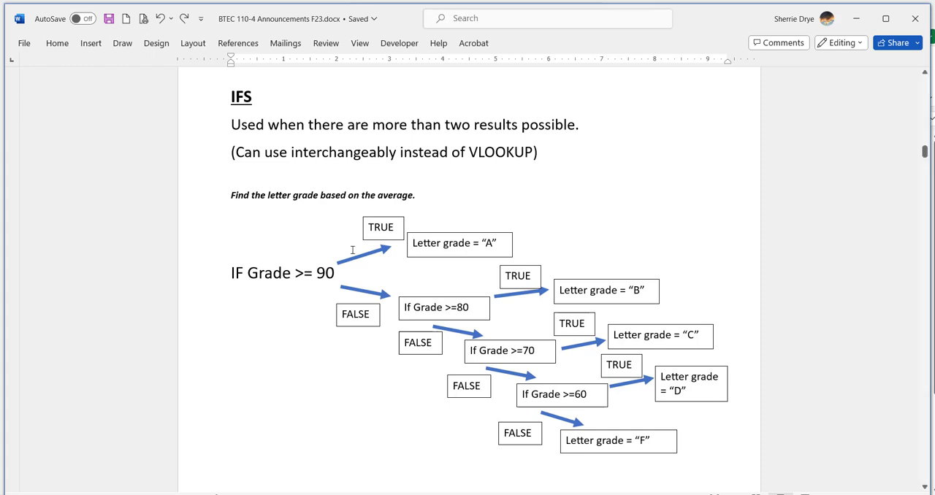
pyautogui.moveTo(428, 237)
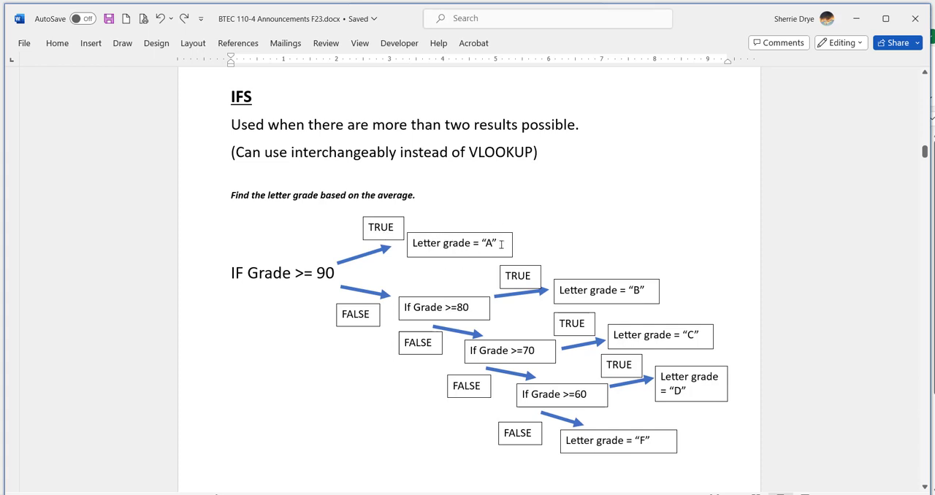
pyautogui.moveTo(330, 269)
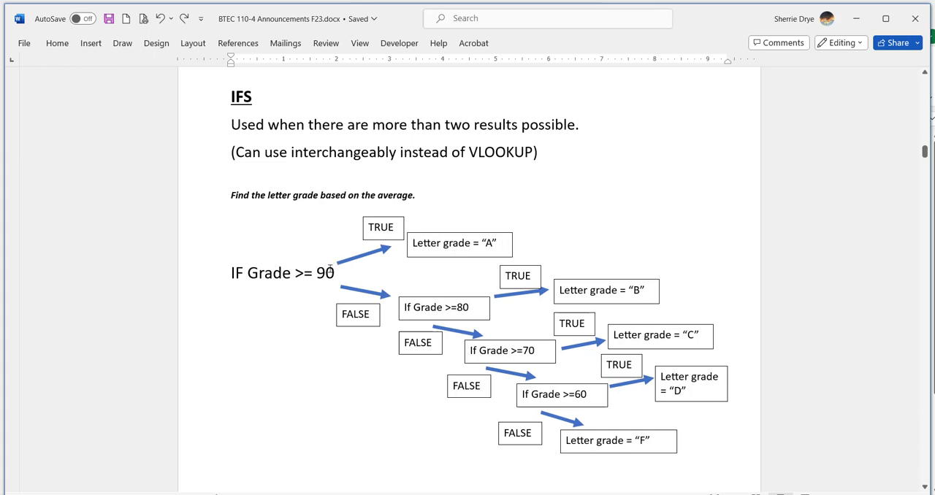
pyautogui.moveTo(356, 293)
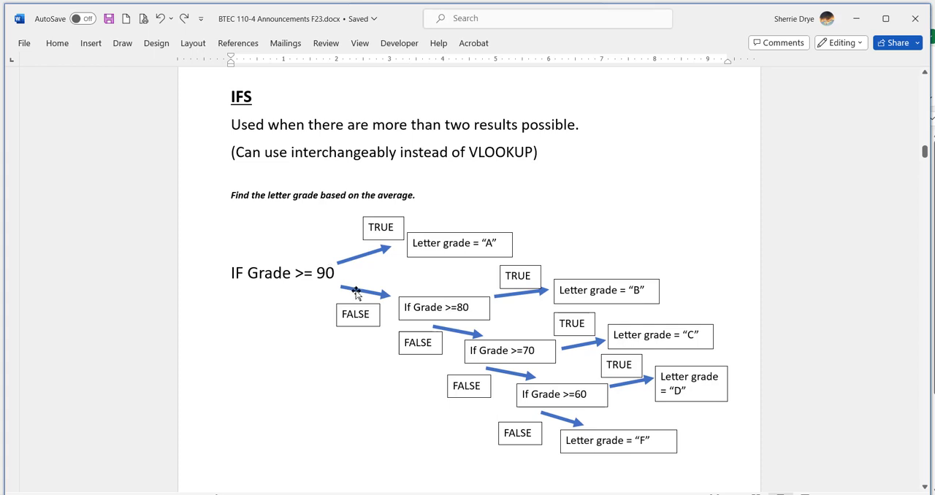
pyautogui.moveTo(409, 301)
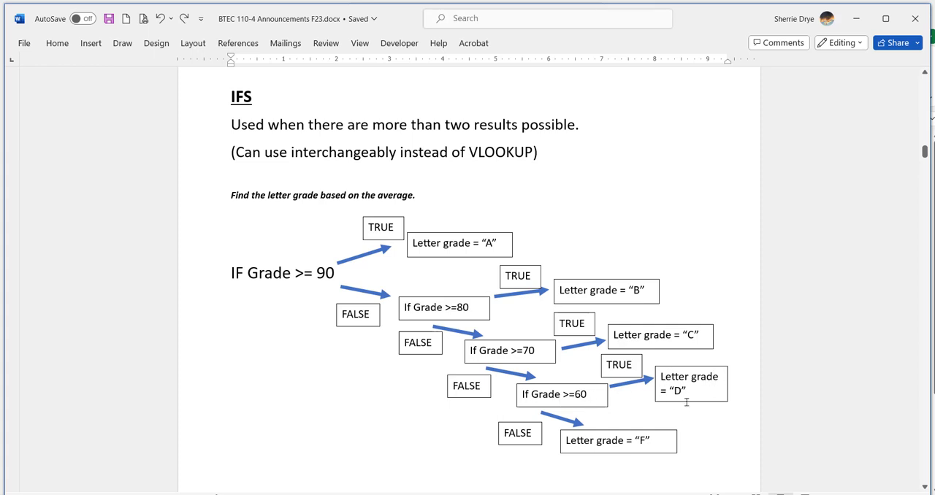
pyautogui.moveTo(614, 444)
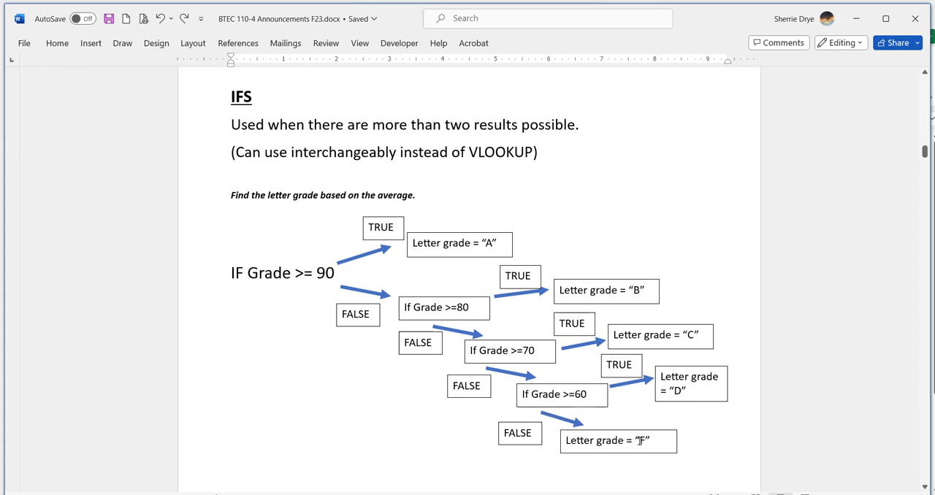
pyautogui.moveTo(281, 345)
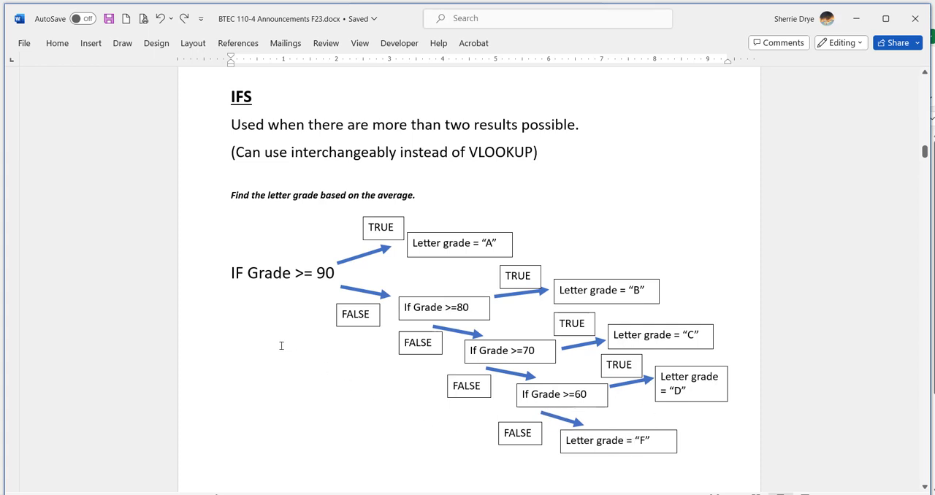
pyautogui.moveTo(275, 342)
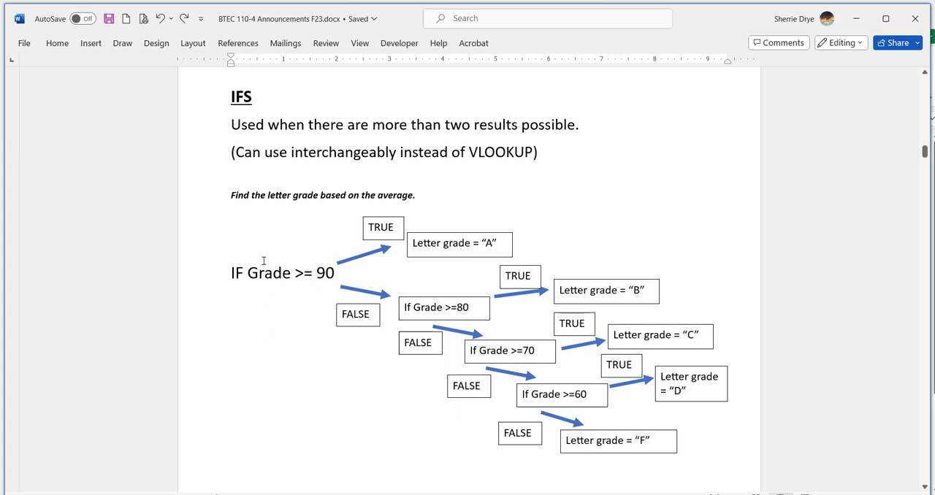
pyautogui.moveTo(298, 292)
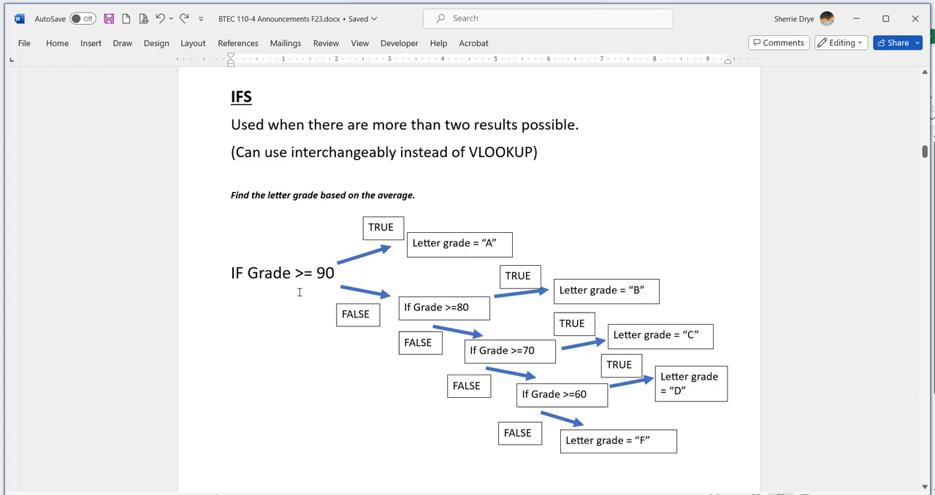
pyautogui.moveTo(310, 306)
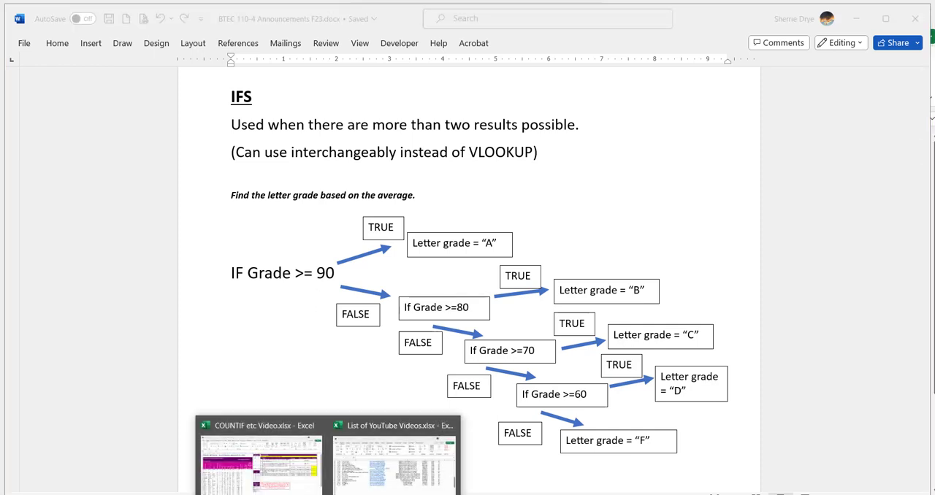
# - Switch back to the grades workbook, inspect Barley's VLOOKUP grade in L7, then select M7
pyautogui.click(261, 425)
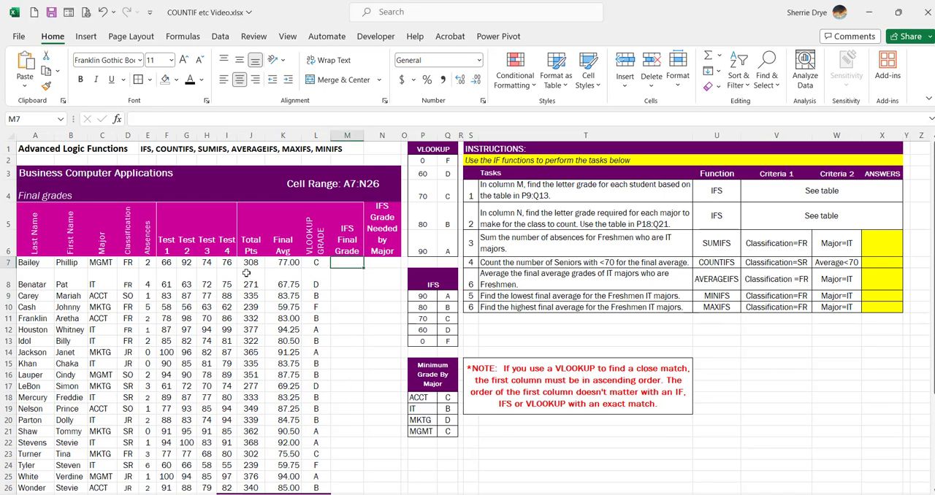
pyautogui.moveTo(272, 272)
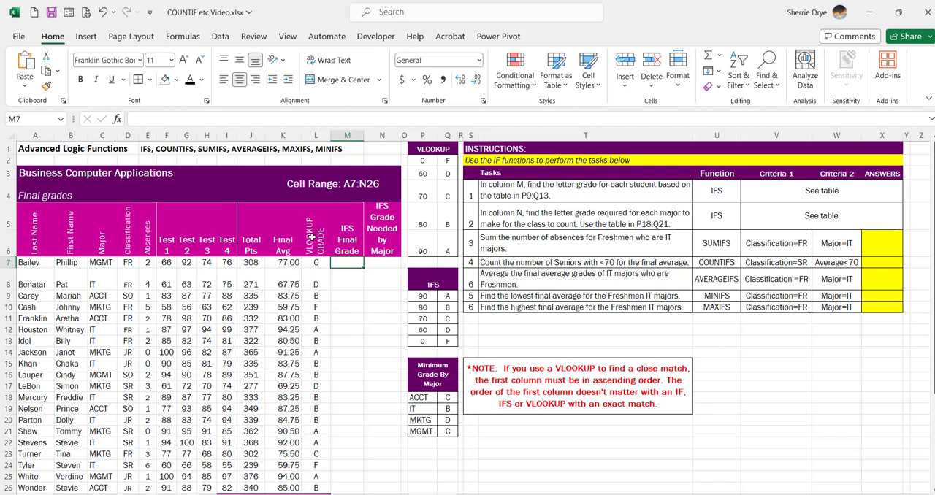
pyautogui.click(315, 261)
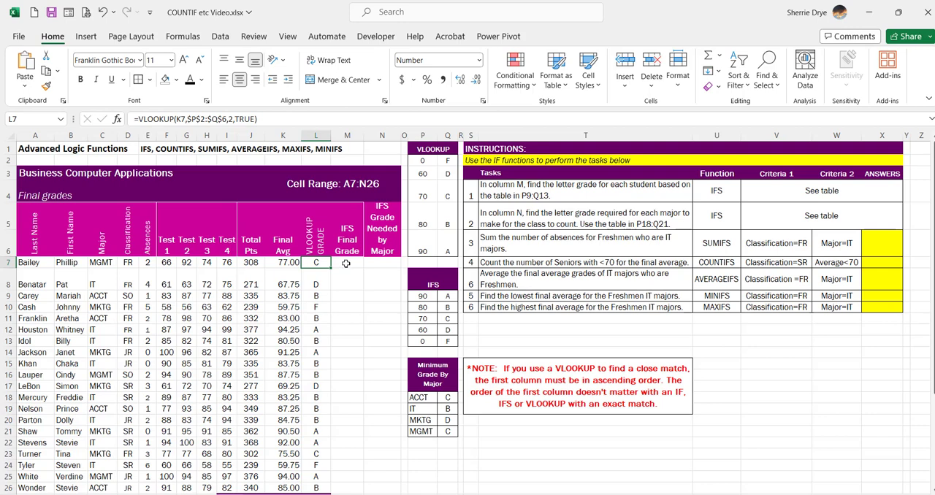
pyautogui.click(348, 264)
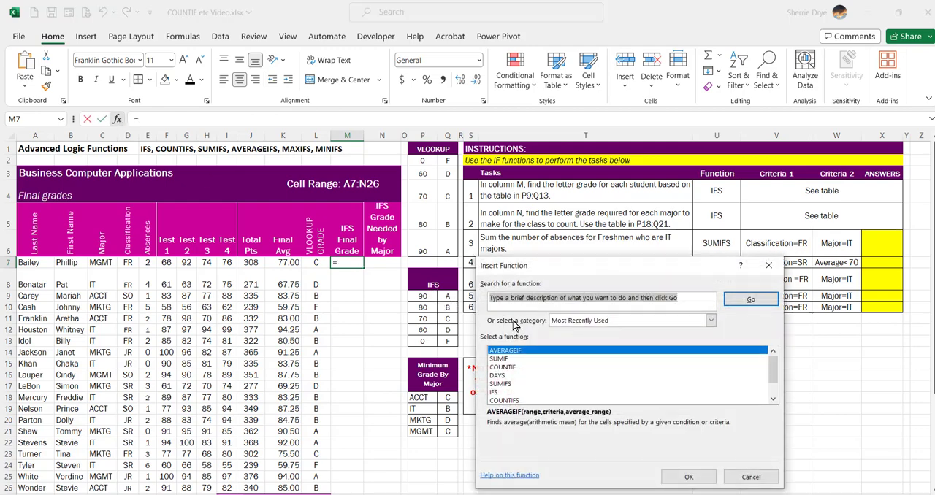
# - Choose IFS from Most Recently Used and accept it to open its argument fields
pyautogui.click(494, 392)
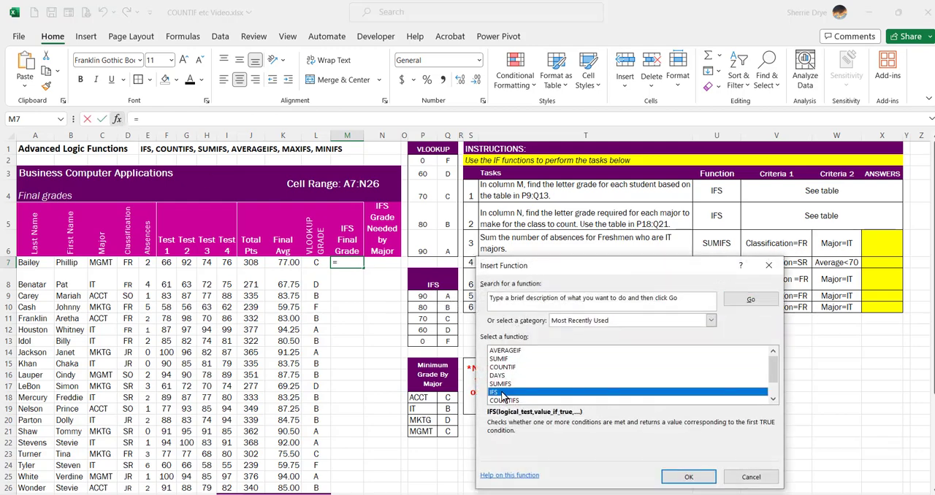
pyautogui.click(687, 476)
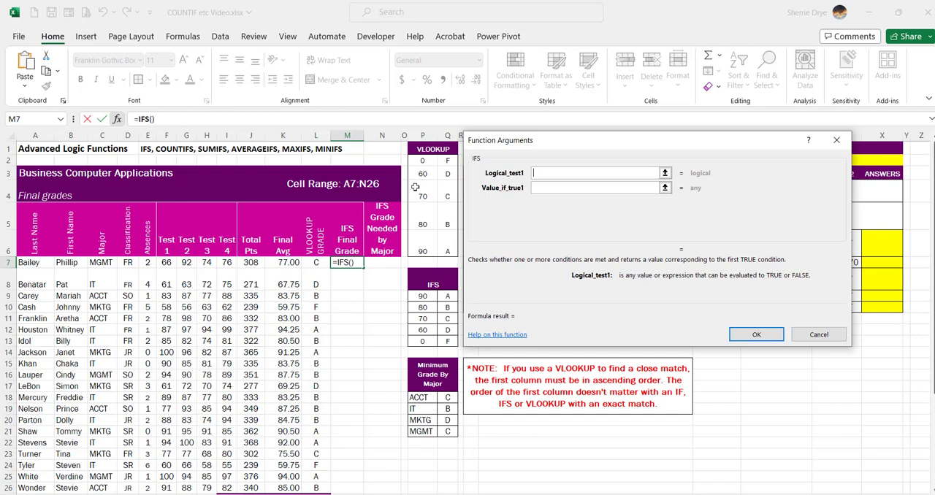
pyautogui.moveTo(430, 238)
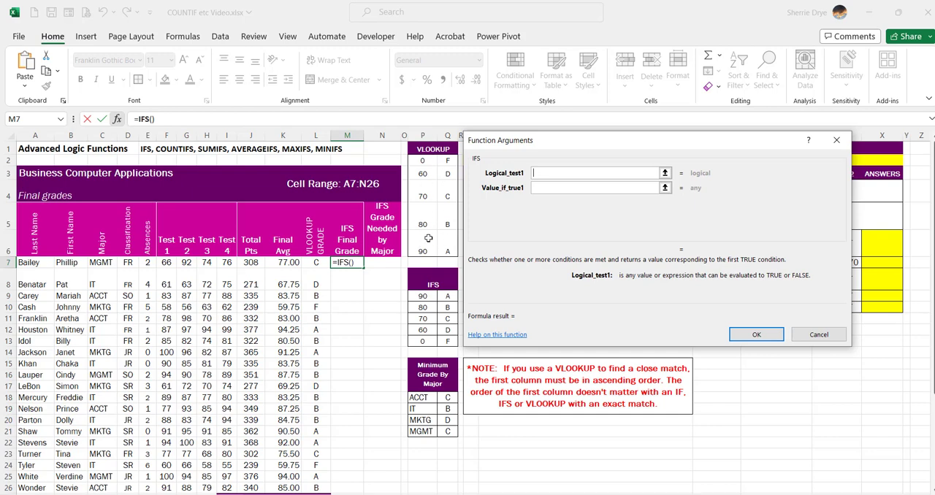
pyautogui.moveTo(445, 292)
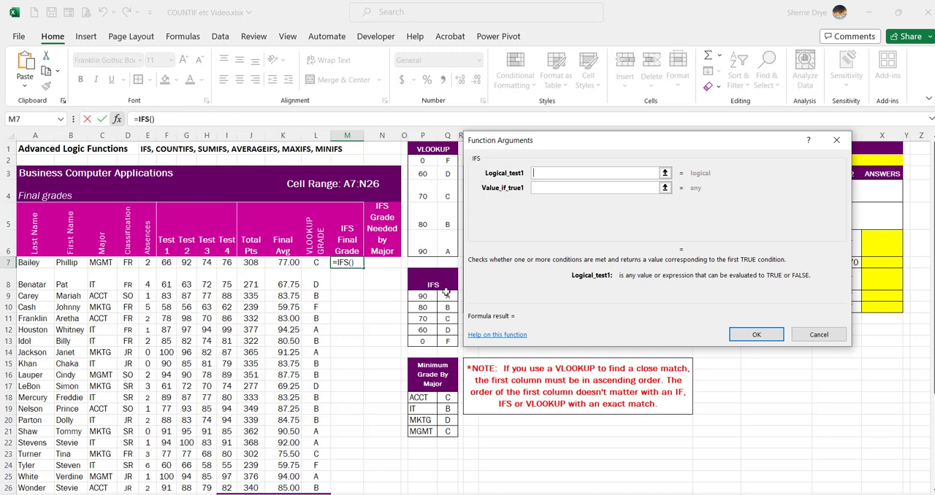
pyautogui.moveTo(445, 305)
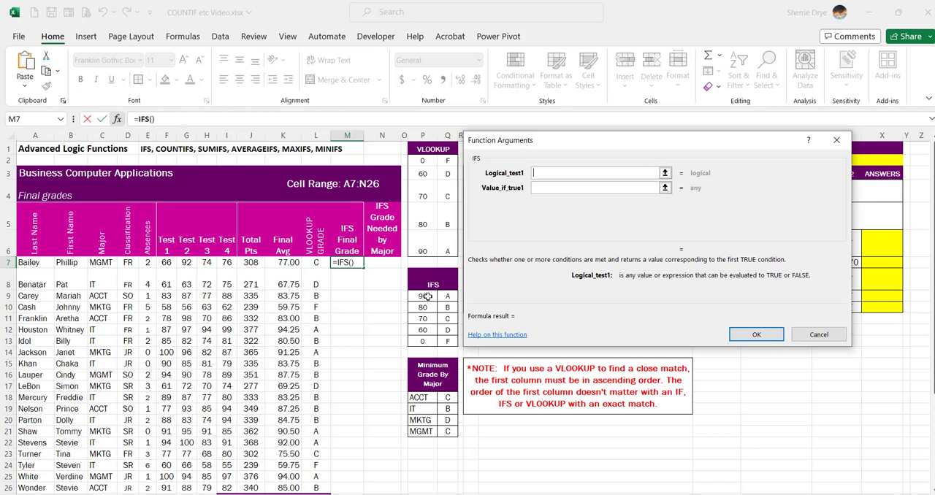
pyautogui.moveTo(450, 297)
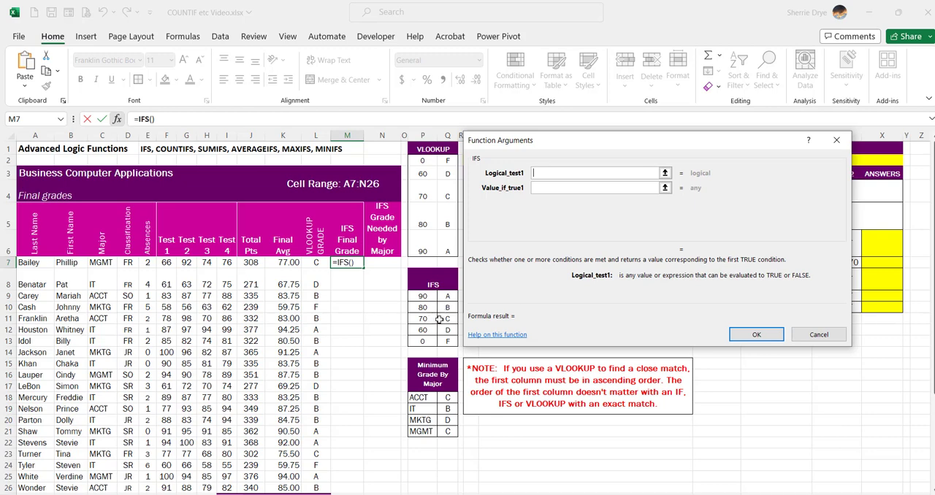
pyautogui.moveTo(423, 339)
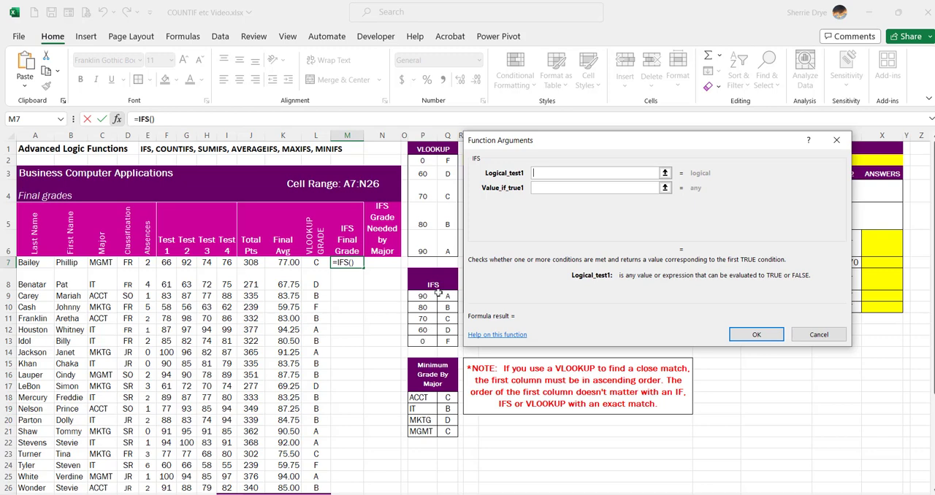
pyautogui.moveTo(479, 283)
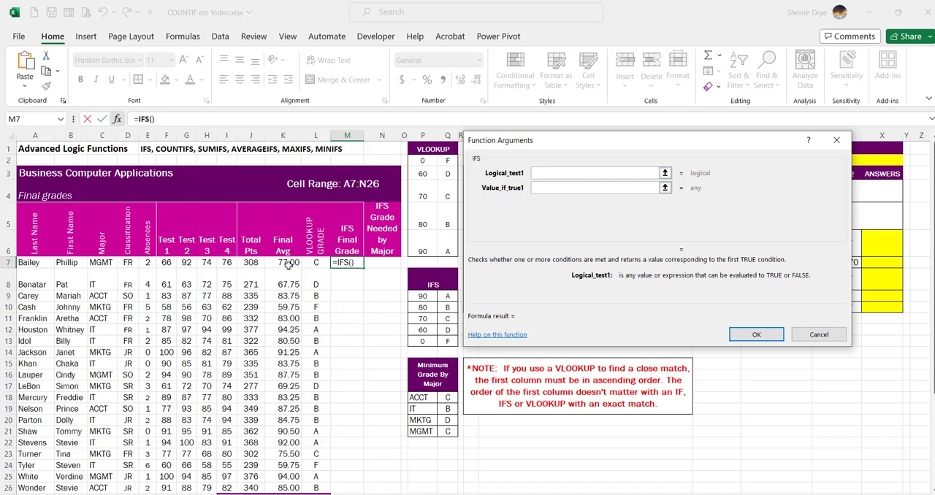
# - Enter Logical_test1 K7>=$P$9 and Value_if_true1 $Q$9 so the 90 cutoff returns A
pyautogui.write('K7>')
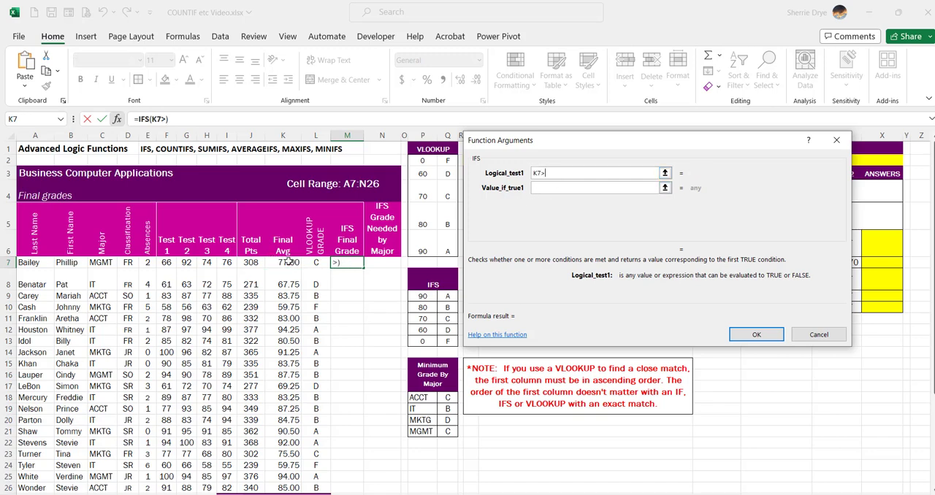
pyautogui.write('=P9')
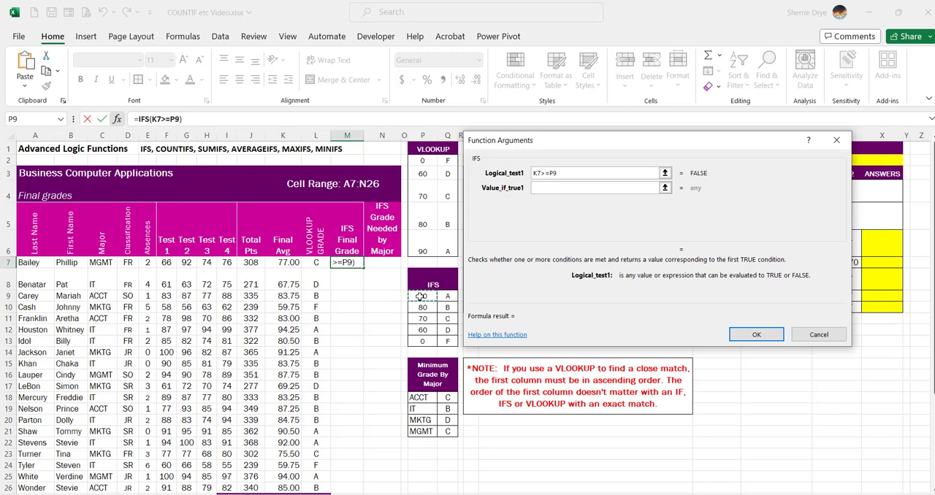
pyautogui.click(597, 187)
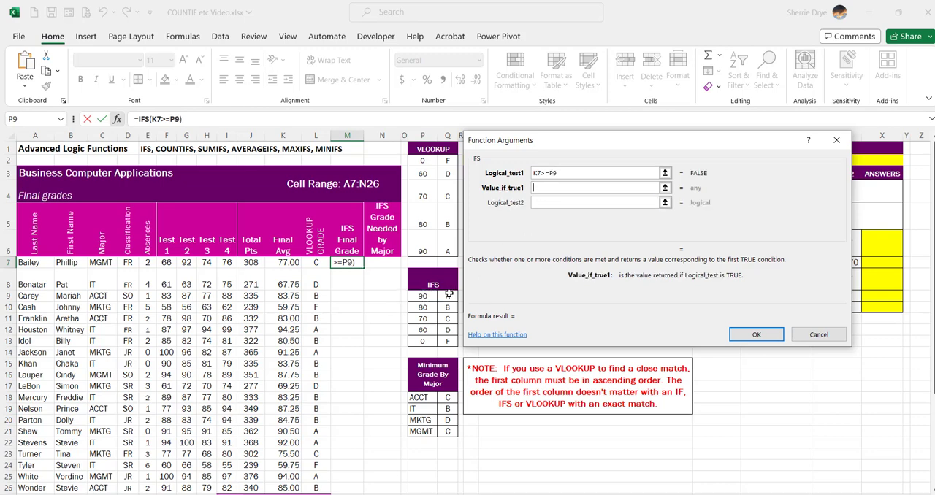
pyautogui.write('Q9')
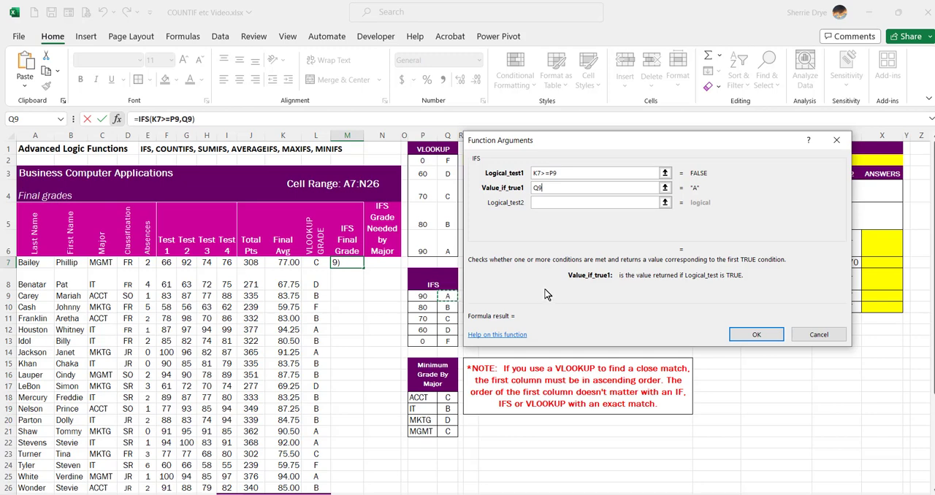
pyautogui.click(596, 202)
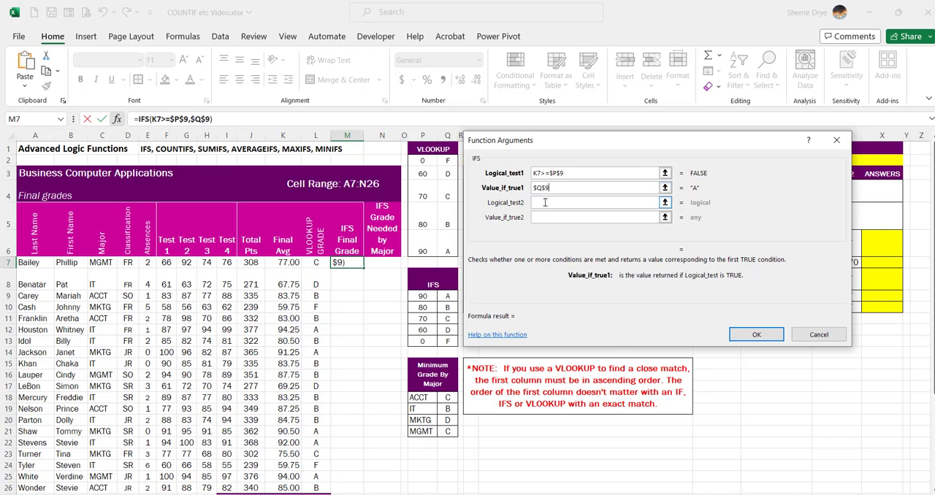
pyautogui.click(592, 201)
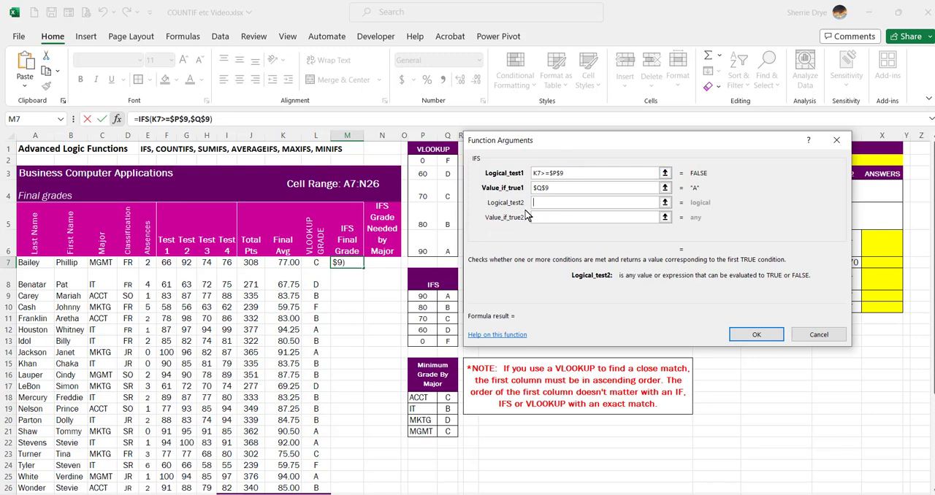
# - Enter Logical_test2 K7>=$P$10 with Value_if_true2 $Q$10, and Logical_test3 K7>=$P$11
pyautogui.click(597, 202)
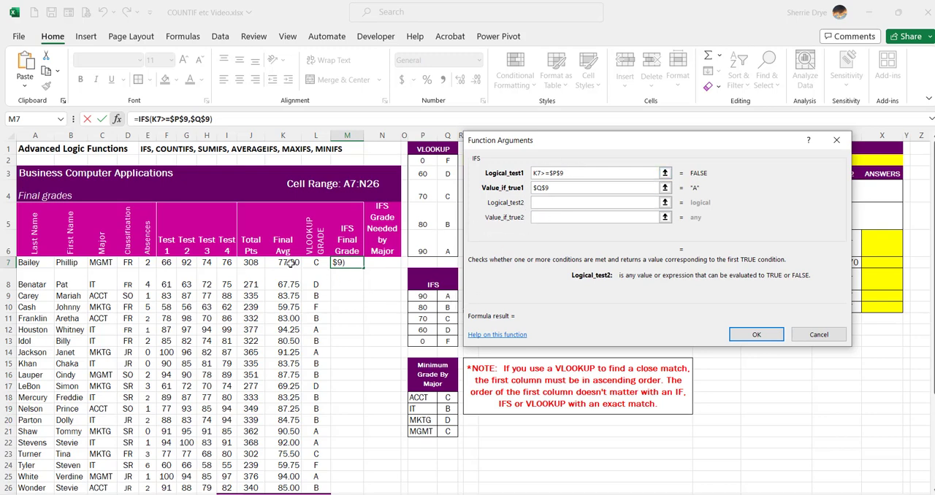
pyautogui.write('K7>=P10')
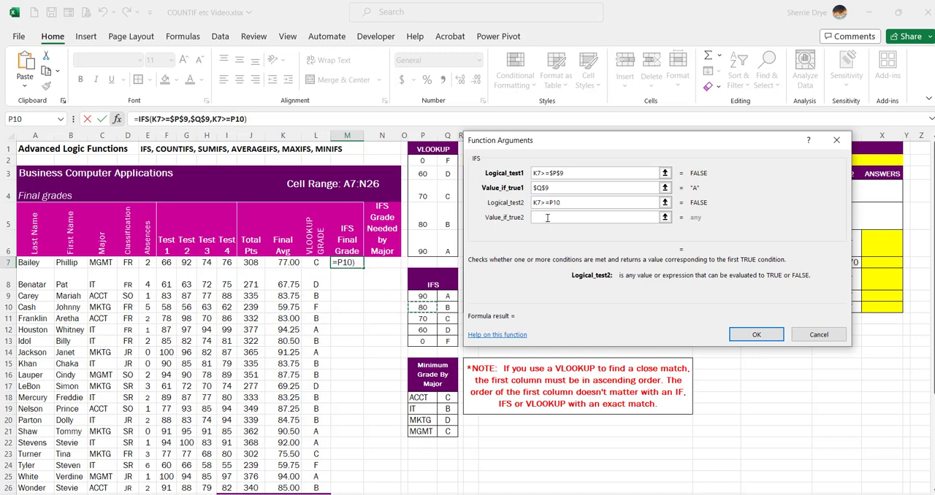
pyautogui.write('$P$10')
pyautogui.click(597, 216)
pyautogui.write('$Q$10')
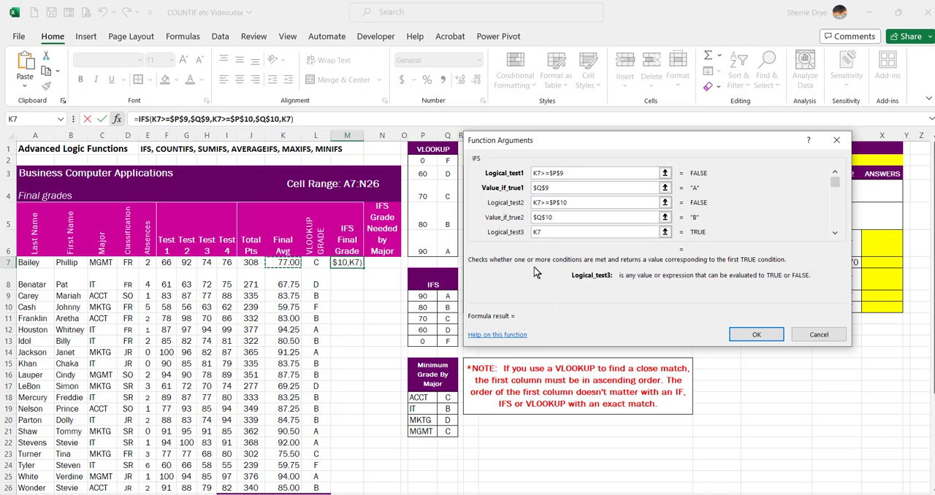
pyautogui.write('>=$P$11')
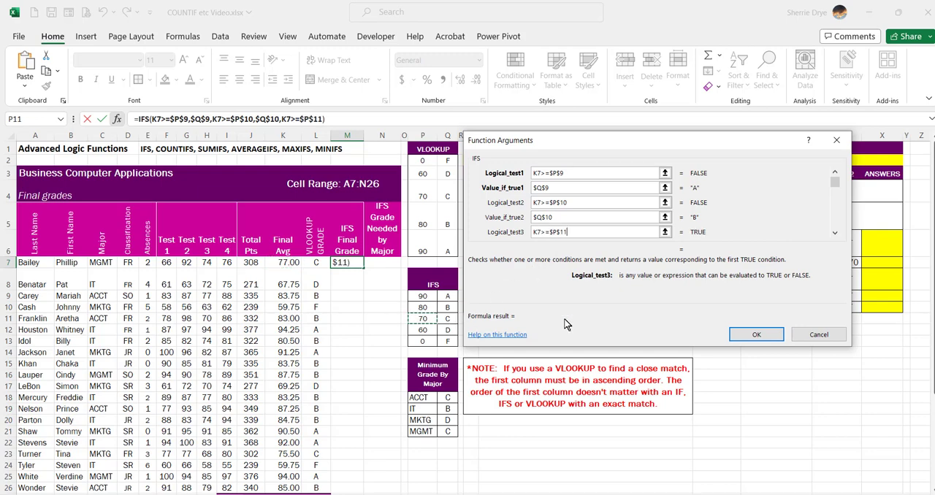
pyautogui.click(834, 233)
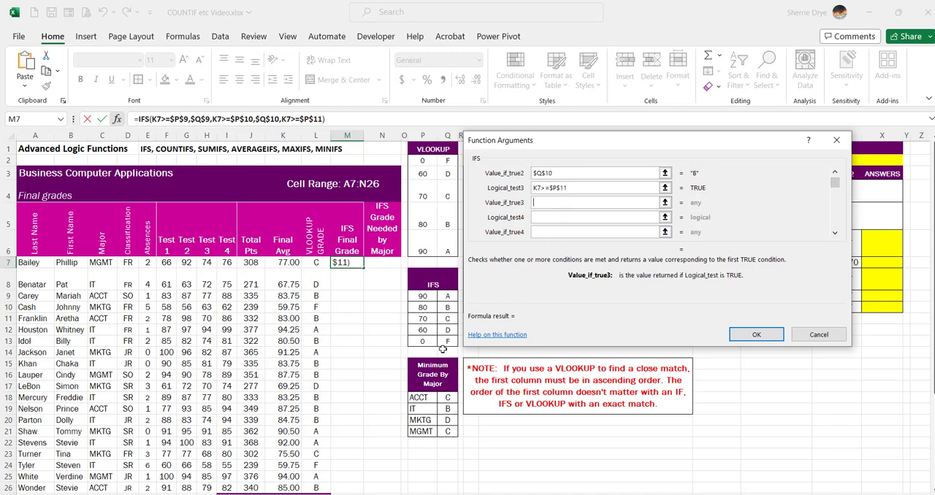
# - Enter $Q$11 for test 3, K7>=$P$12 returning $Q$12 for test 4, and Logical_test5 K7>=$P$13
pyautogui.write('$Q$11')
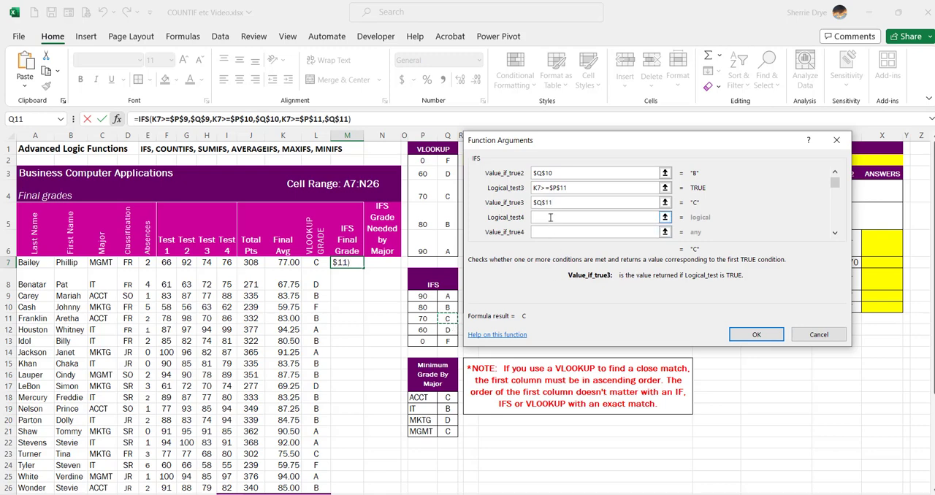
pyautogui.click(592, 216)
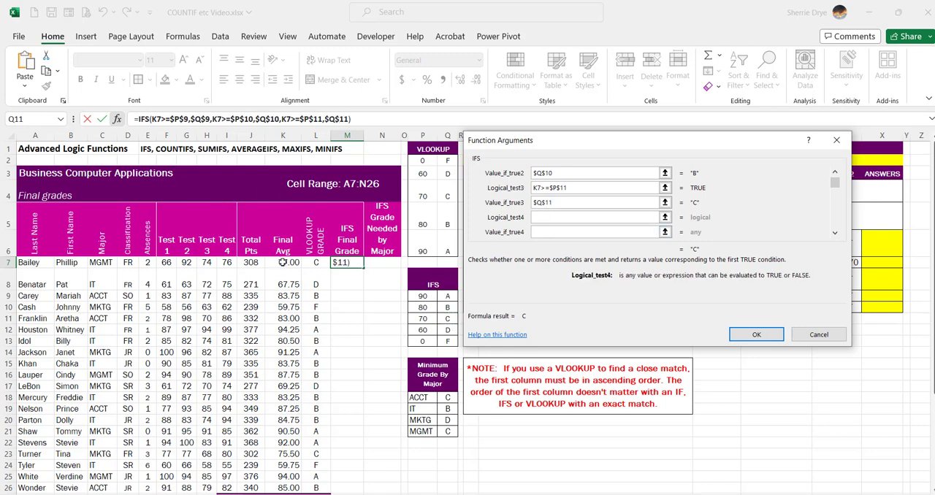
pyautogui.write('K7>=$P$12')
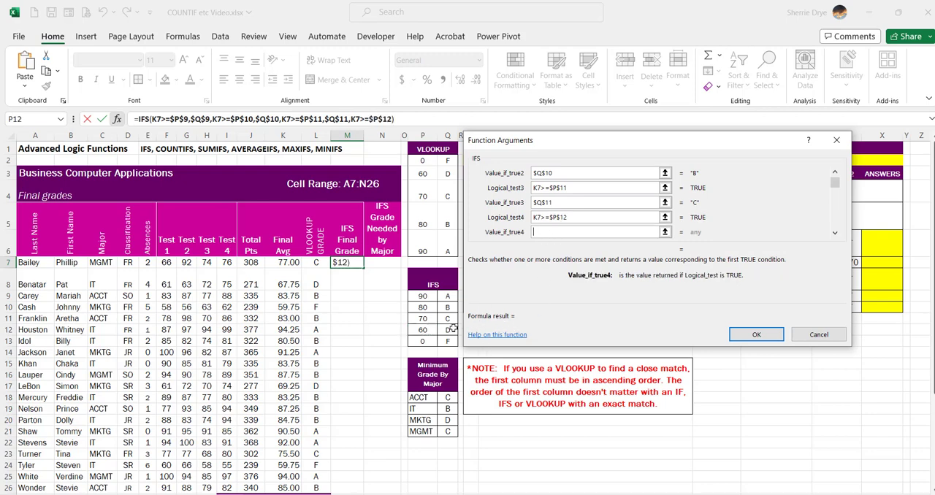
pyautogui.write('$Q$12')
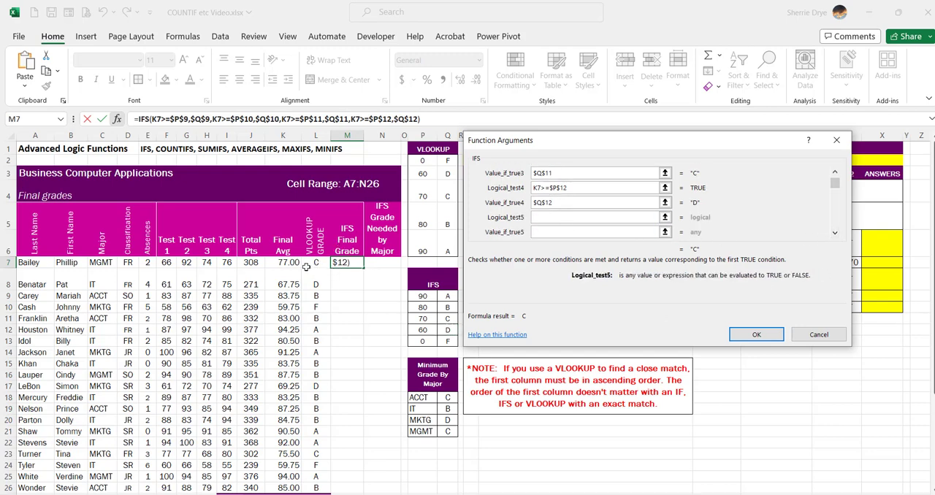
pyautogui.write('K7')
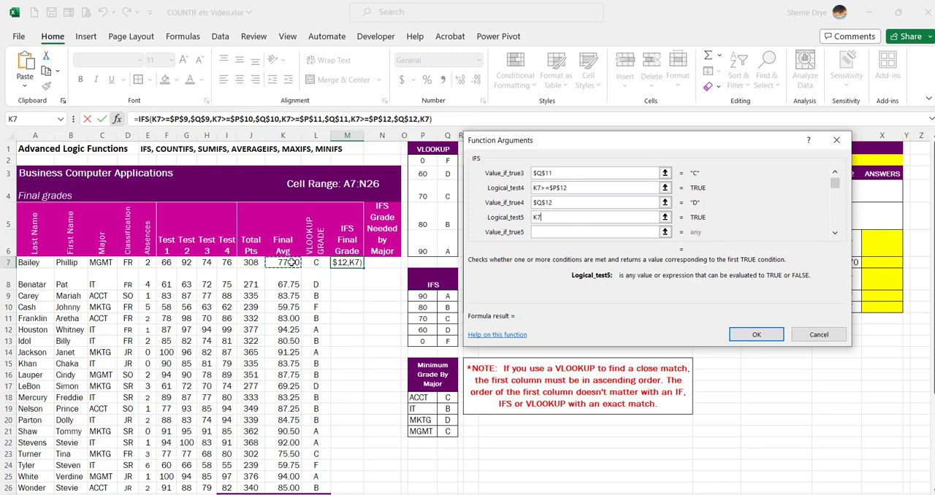
pyautogui.write('>=')
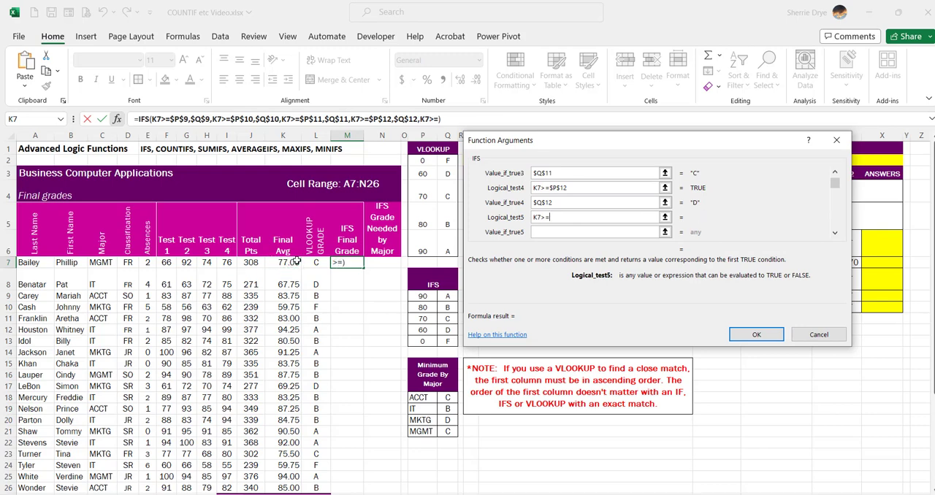
pyautogui.moveTo(432, 335)
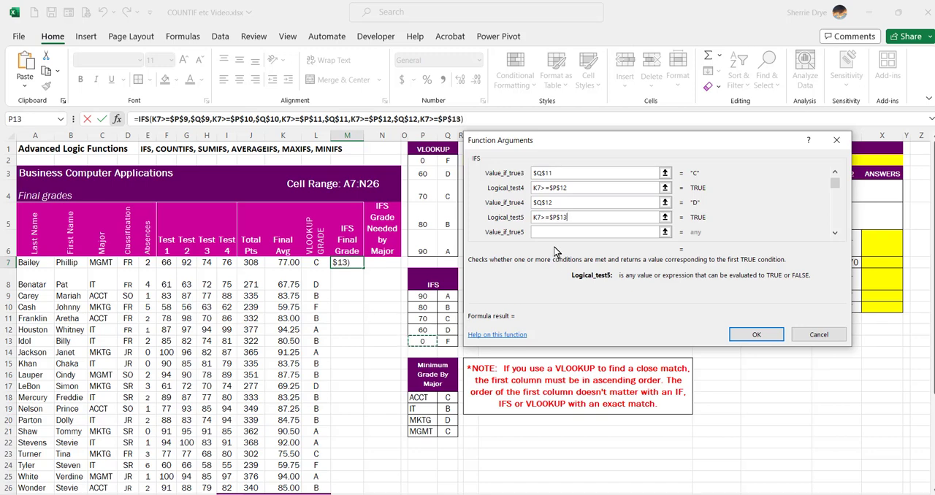
pyautogui.write('Q13')
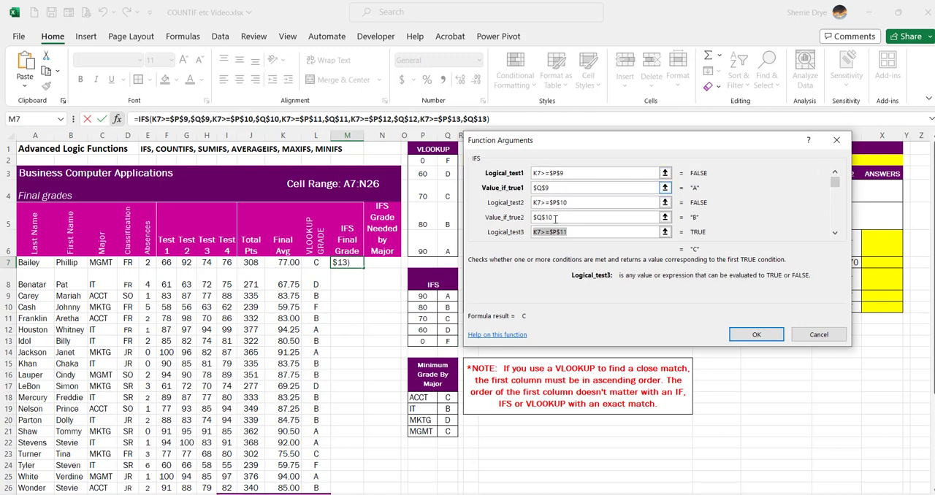
# - Enter $Q$13 as Value_if_true5 so the lowest cutoff returns F, and check the arguments
pyautogui.click(836, 234)
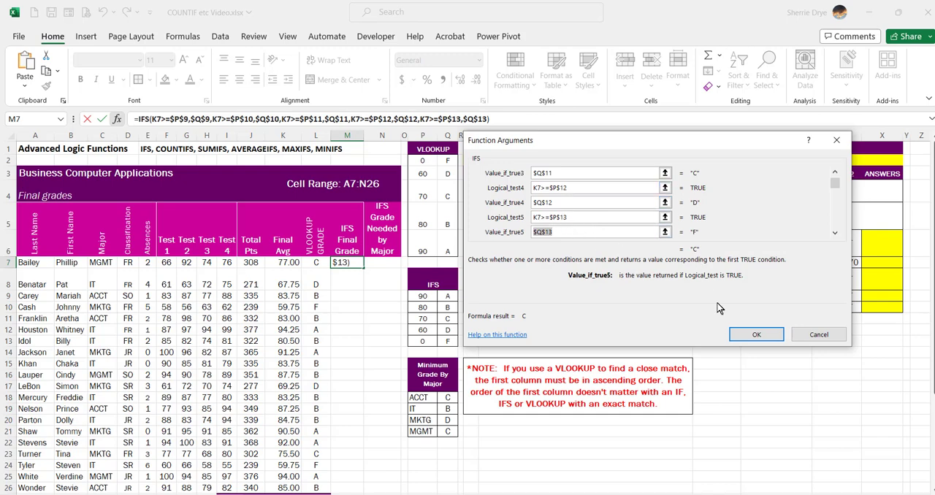
# - Confirm the IFS formula returning C for Barley and fill it down M to the last student row
pyautogui.click(758, 335)
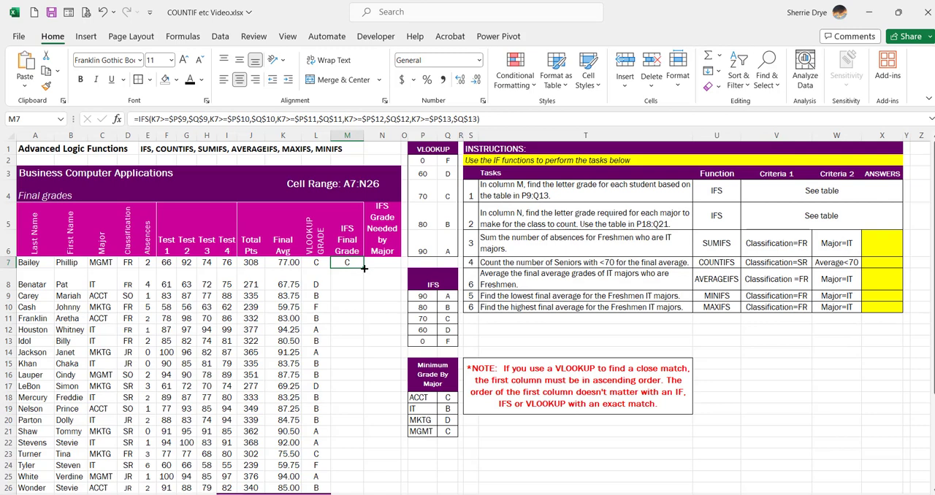
pyautogui.moveTo(348, 261); pyautogui.dragTo(348, 488)
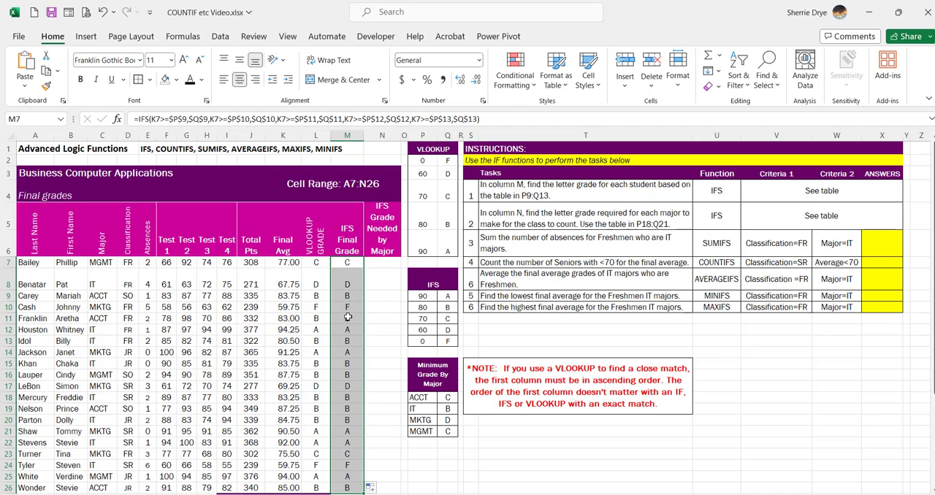
pyautogui.moveTo(354, 383)
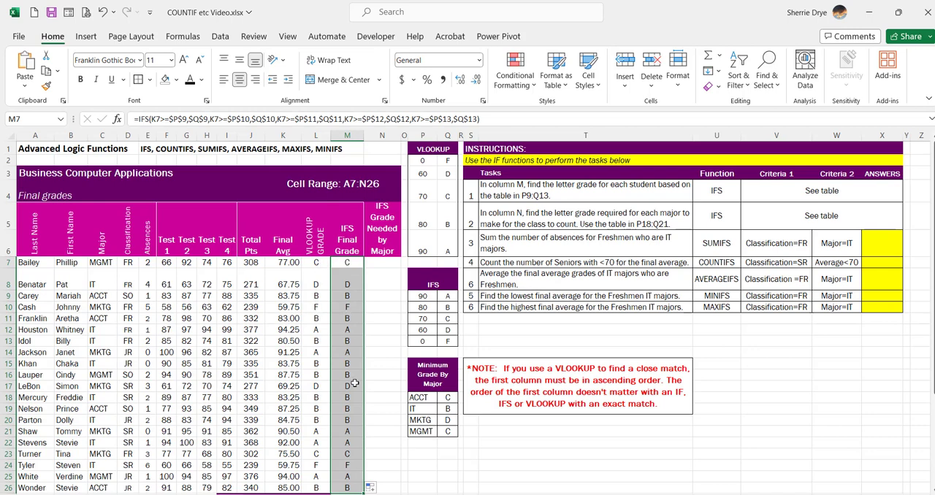